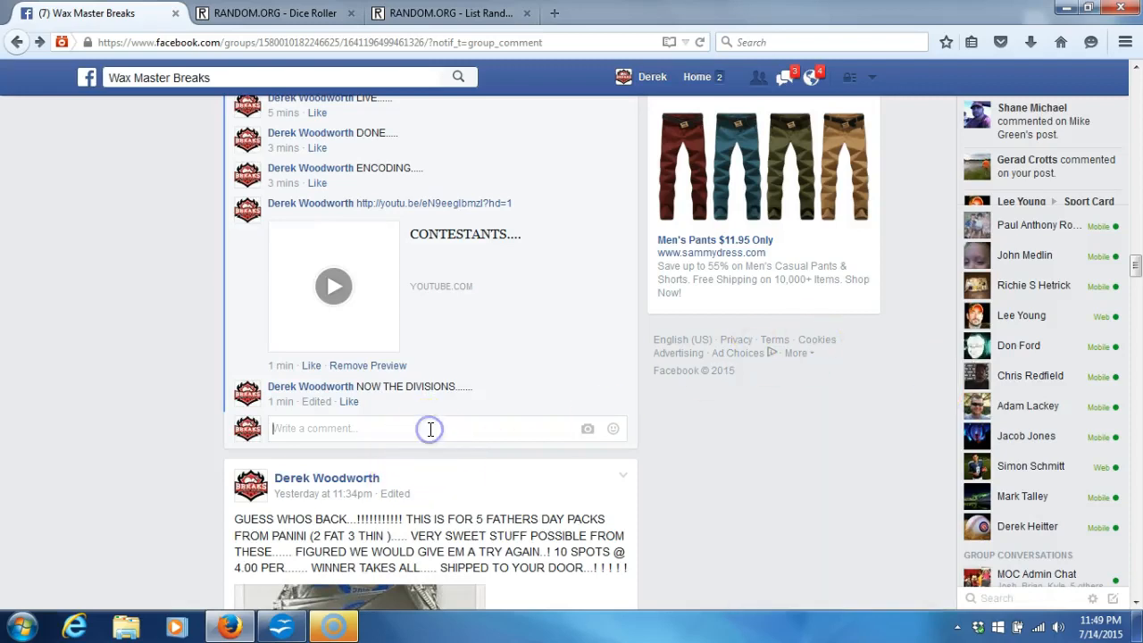
Post a 'LIVE.' comment on the Facebook group thread and roll two dice.
text(LIVE.)
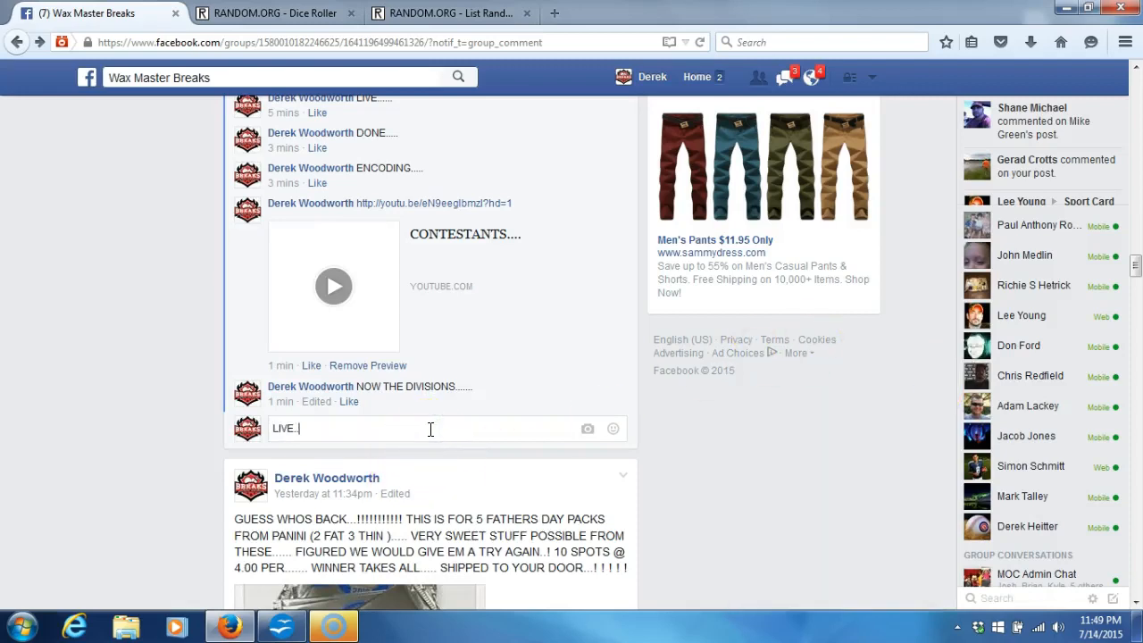
key(enter)
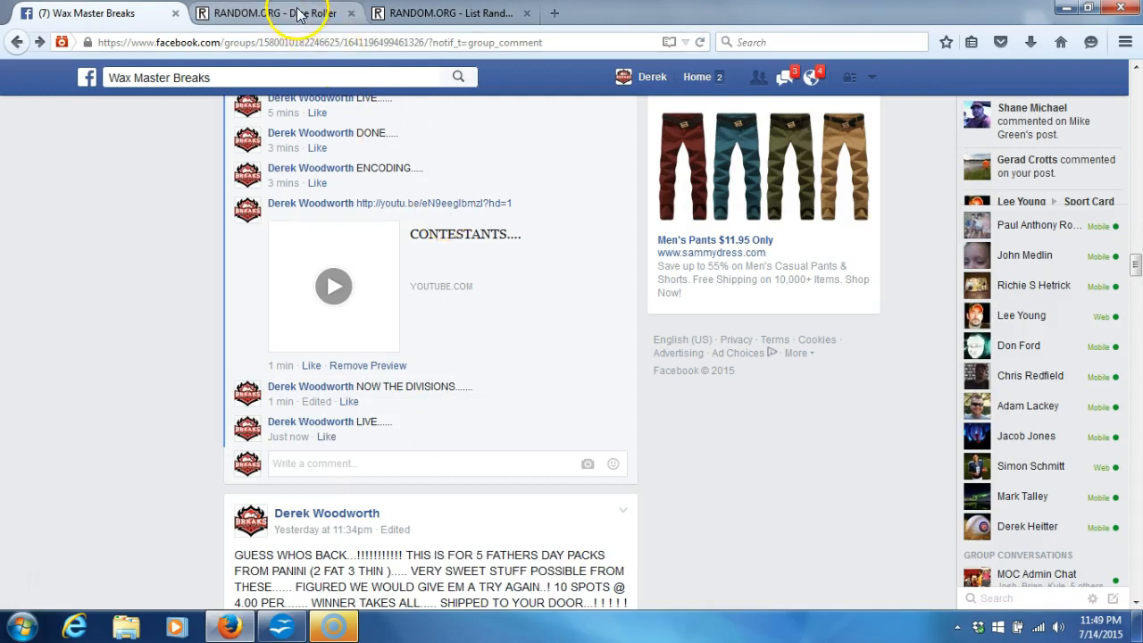
click(272, 12)
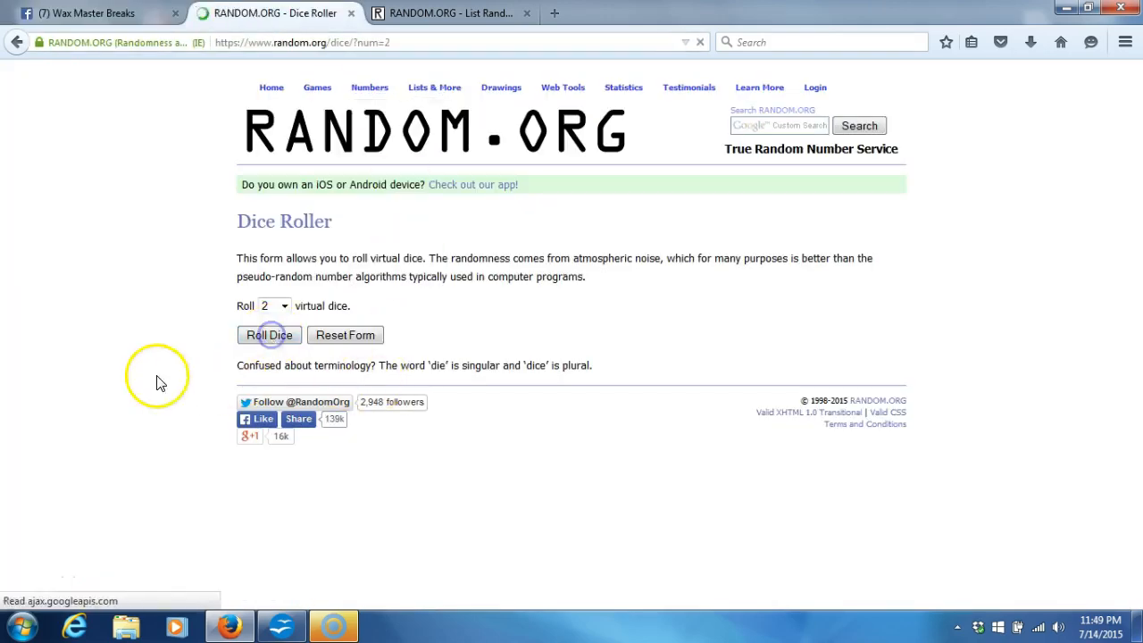
click(269, 334)
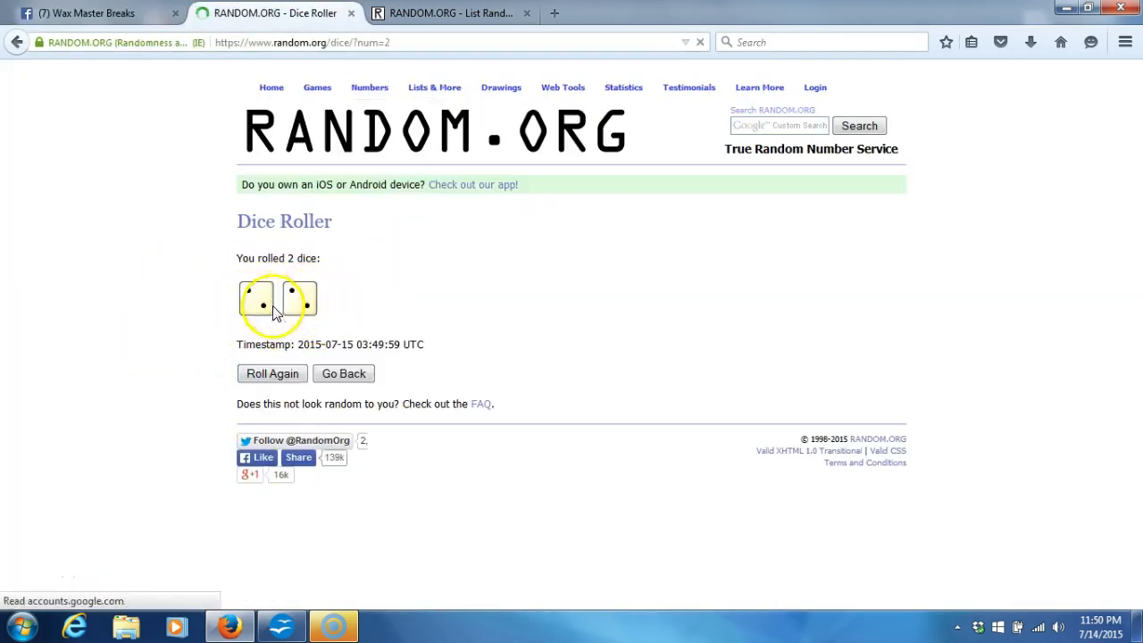
click(450, 12)
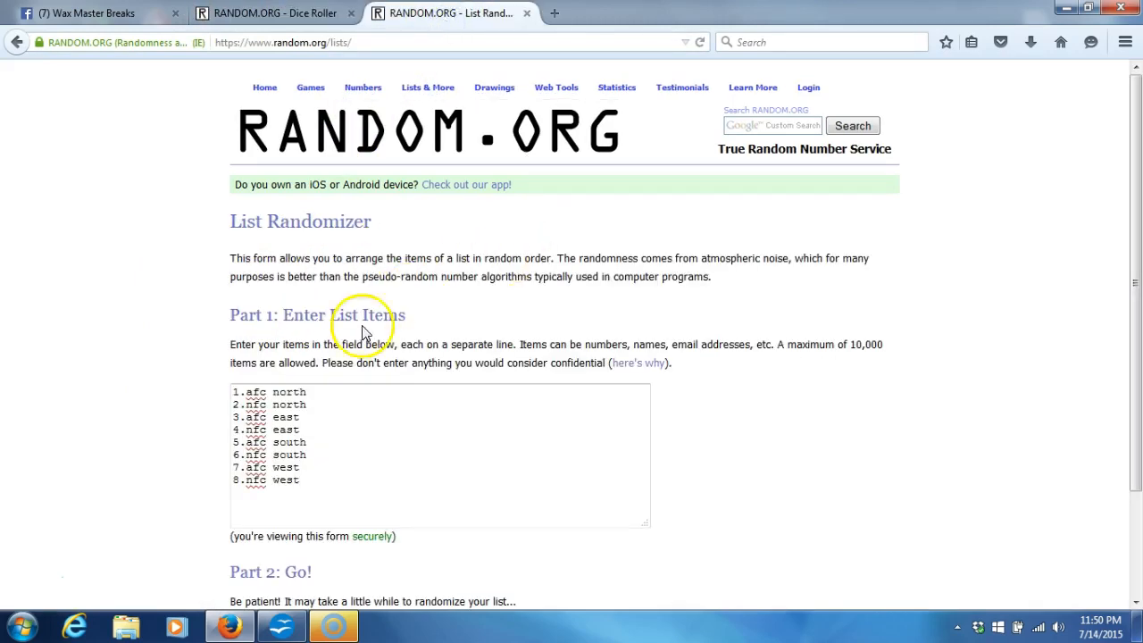
Shuffle the eight NFL divisions three times, glancing at the clock and dice results.
click(1097, 620)
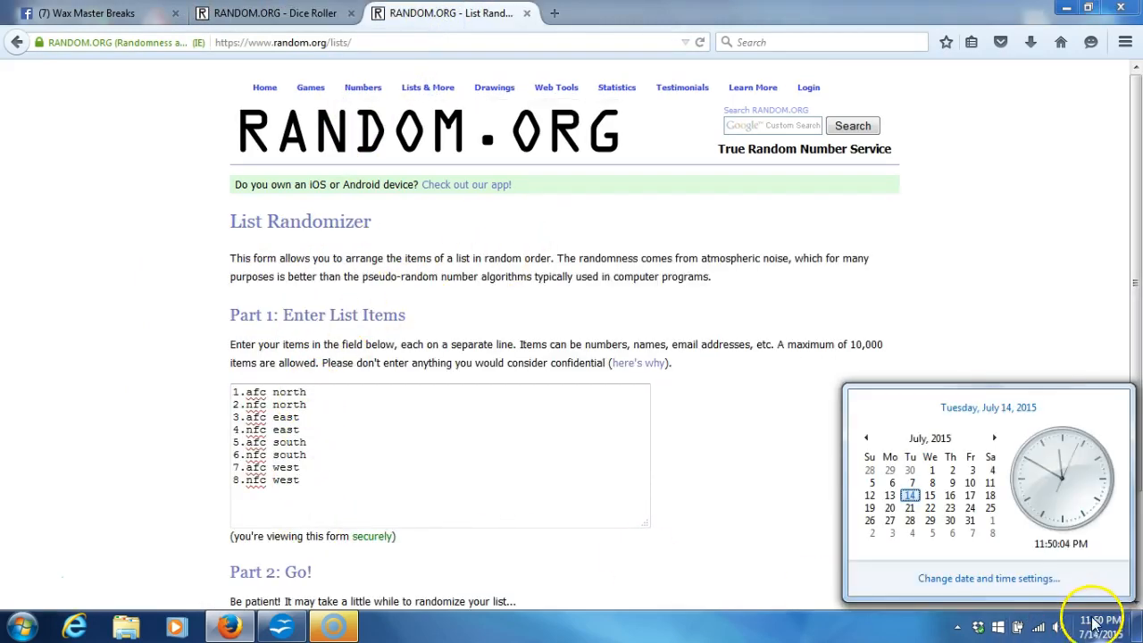
mouse_move(768, 518)
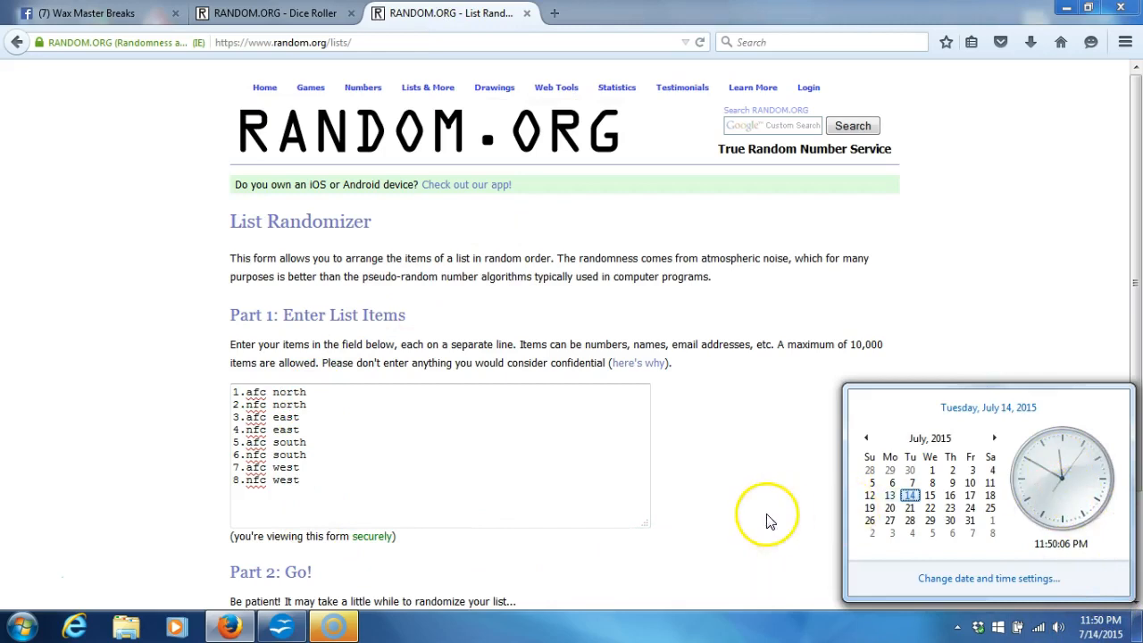
click(268, 508)
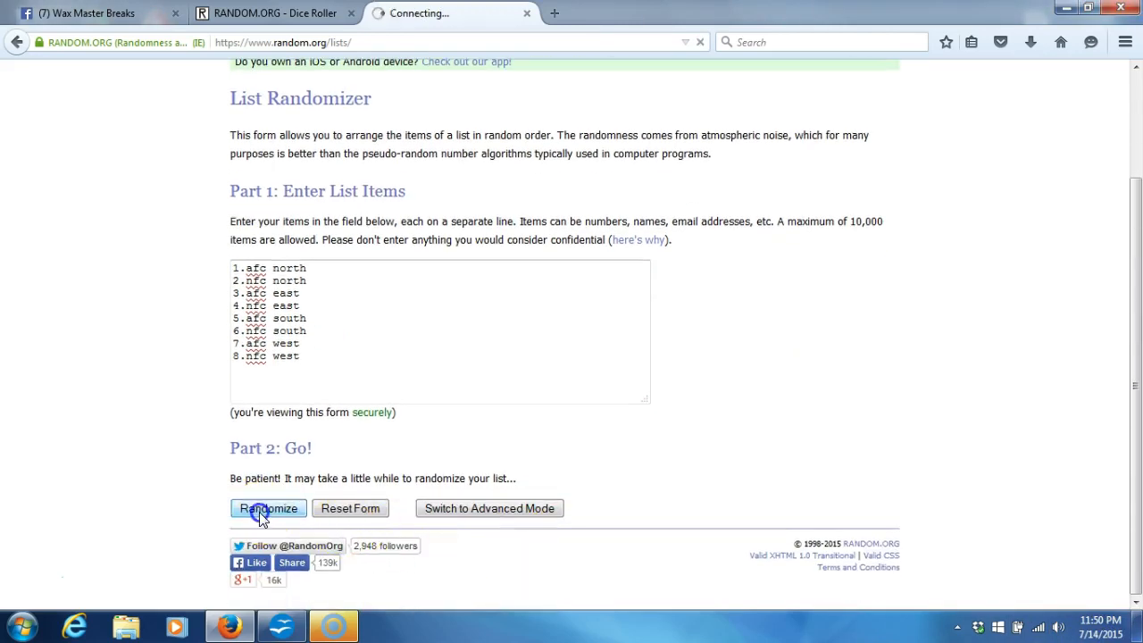
click(268, 508)
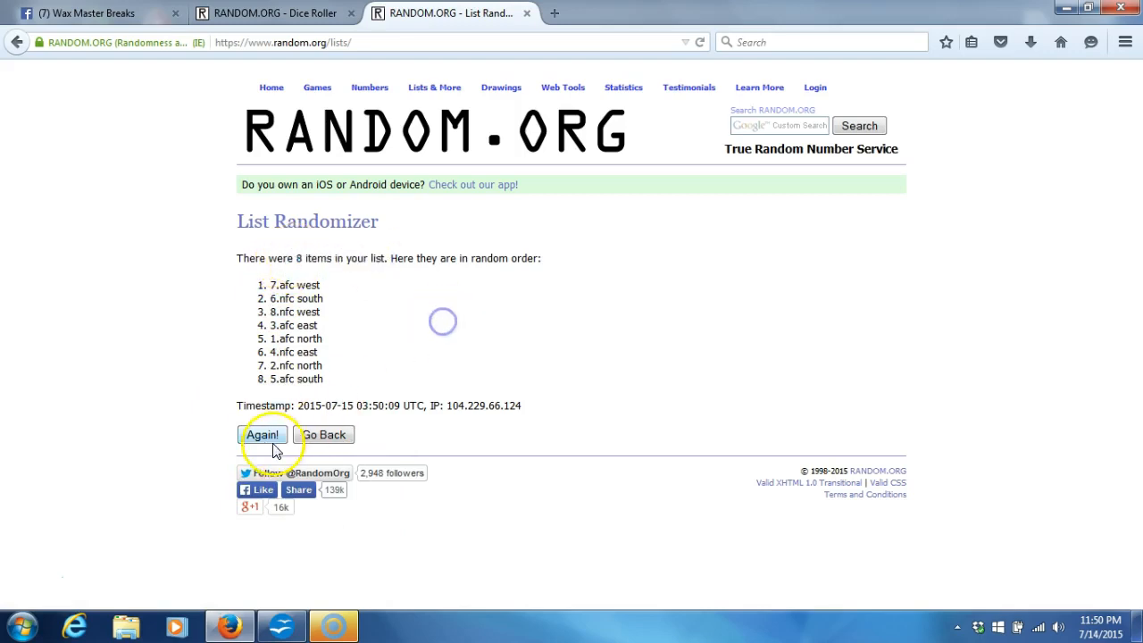
click(263, 434)
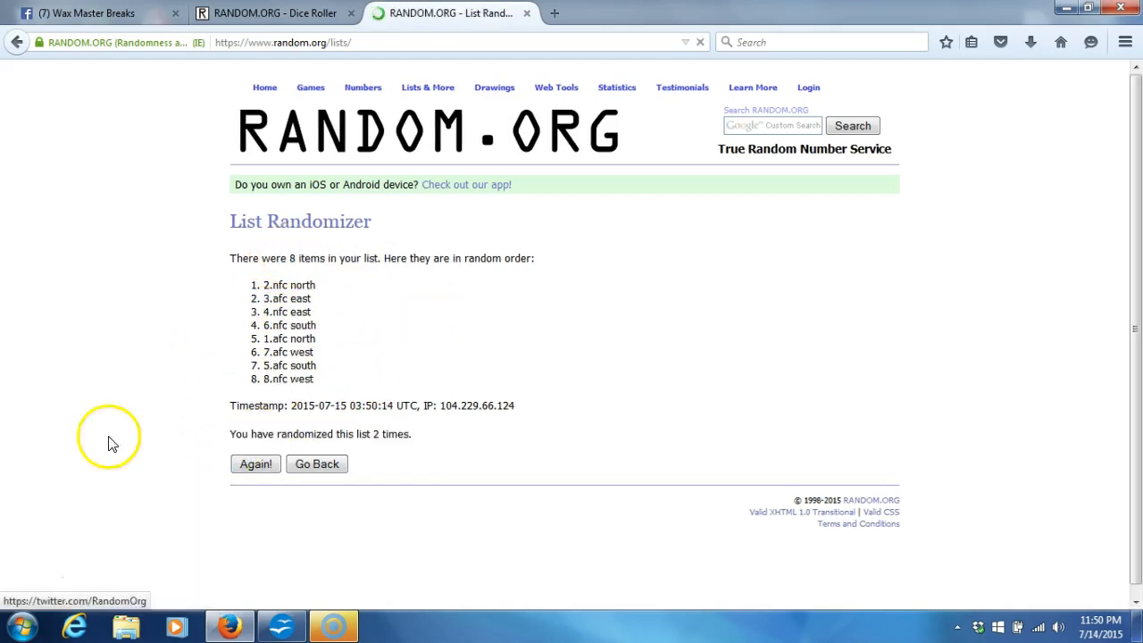
click(256, 464)
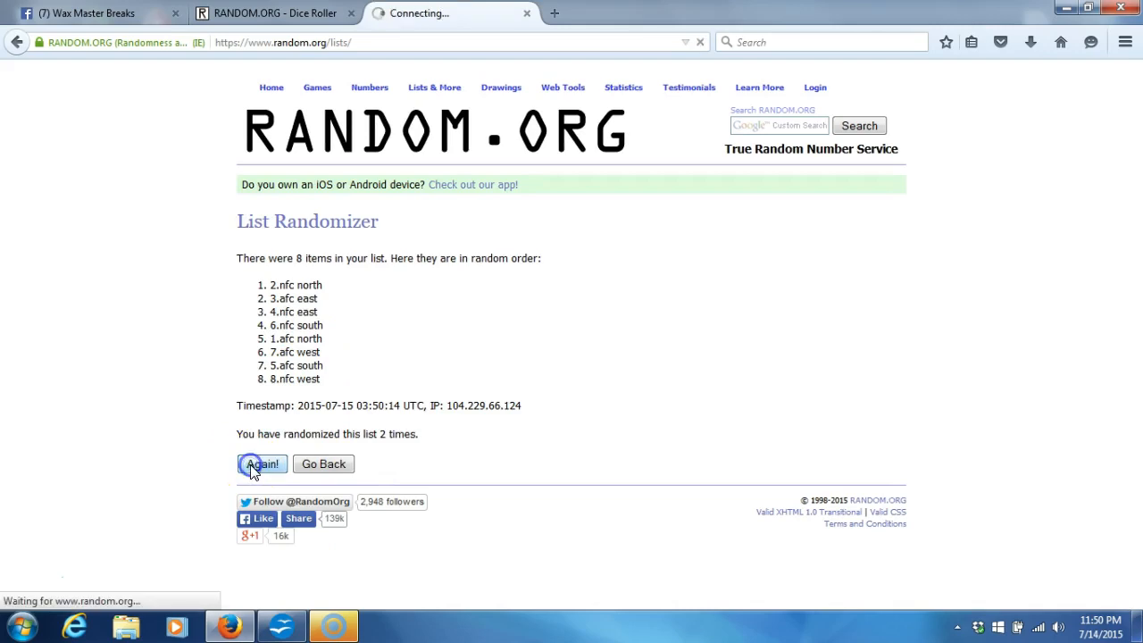
click(260, 464)
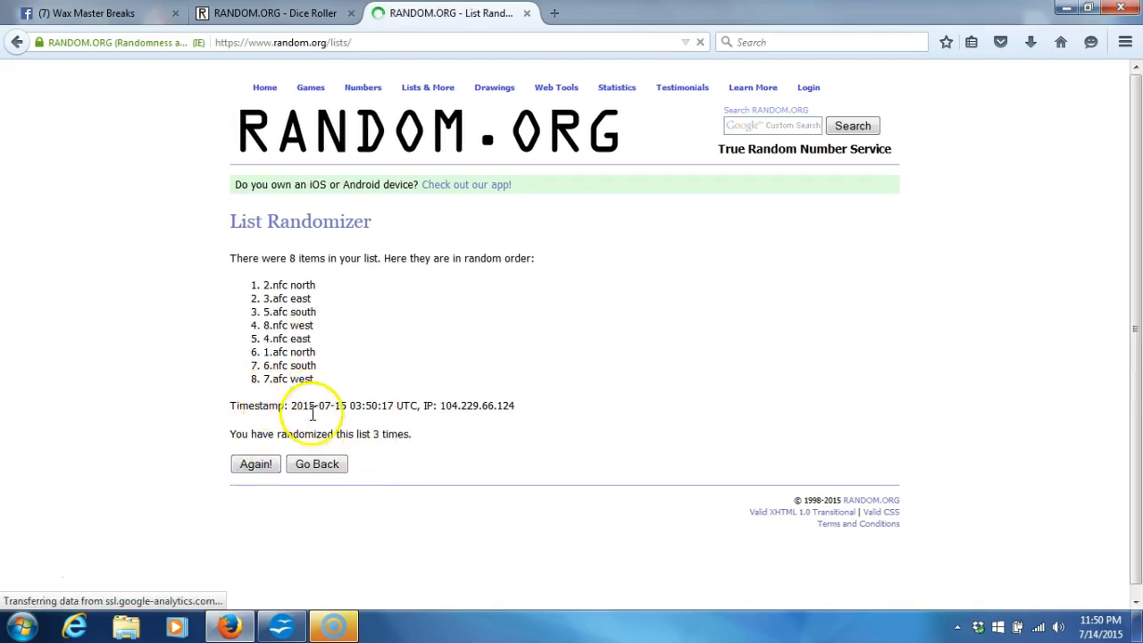
click(272, 12)
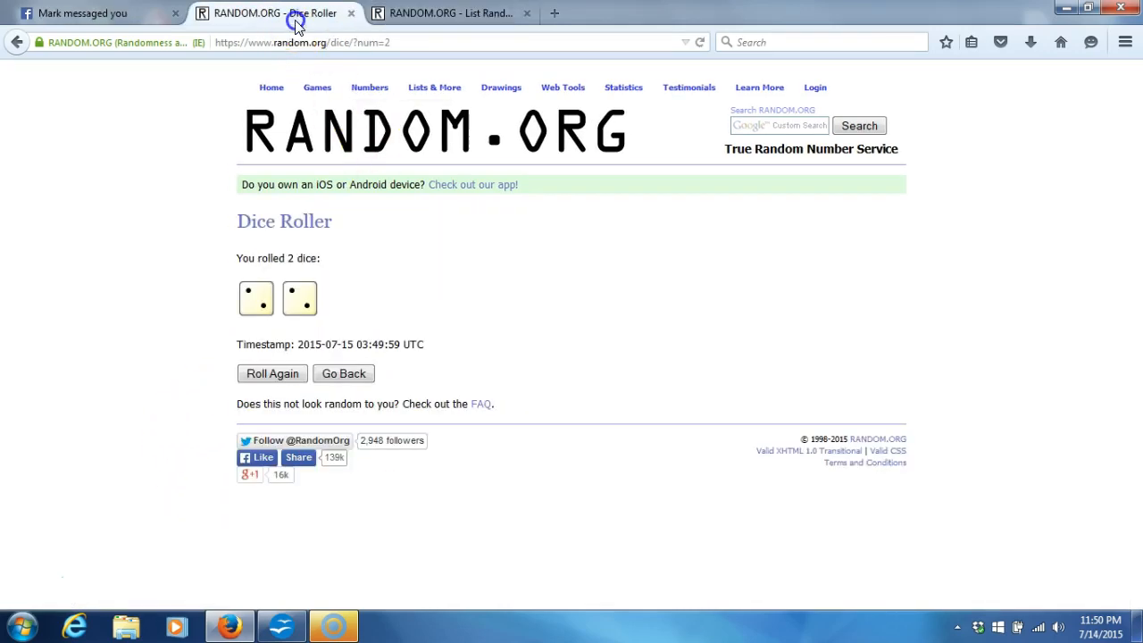
click(451, 12)
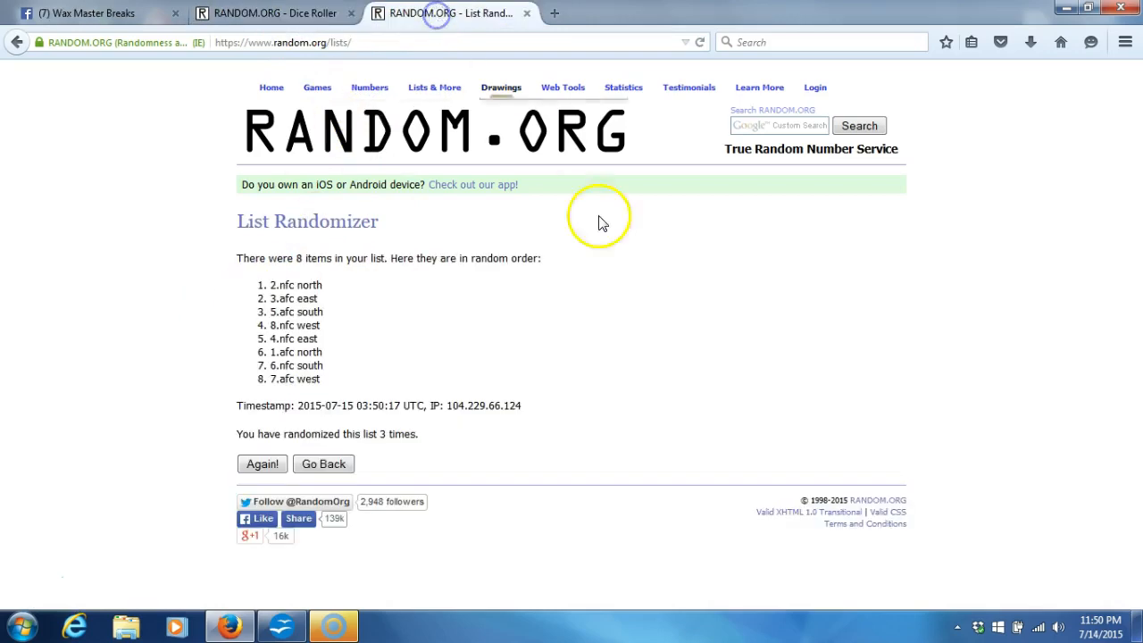
Shuffle the divisions a fourth time and highlight the final eight-division order.
click(1099, 620)
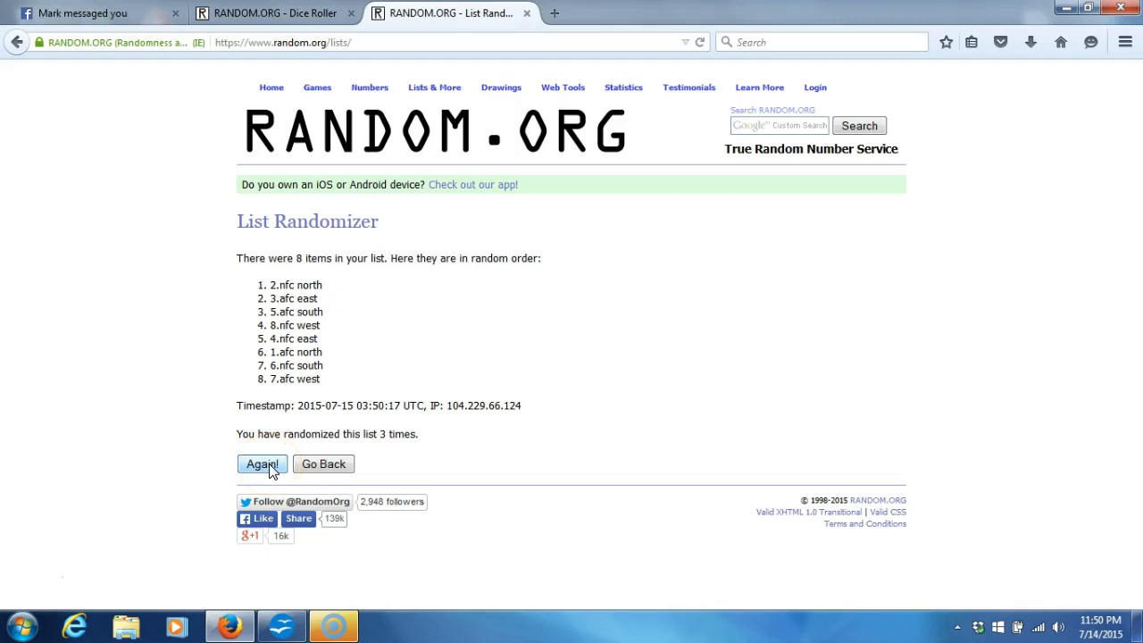
click(261, 463)
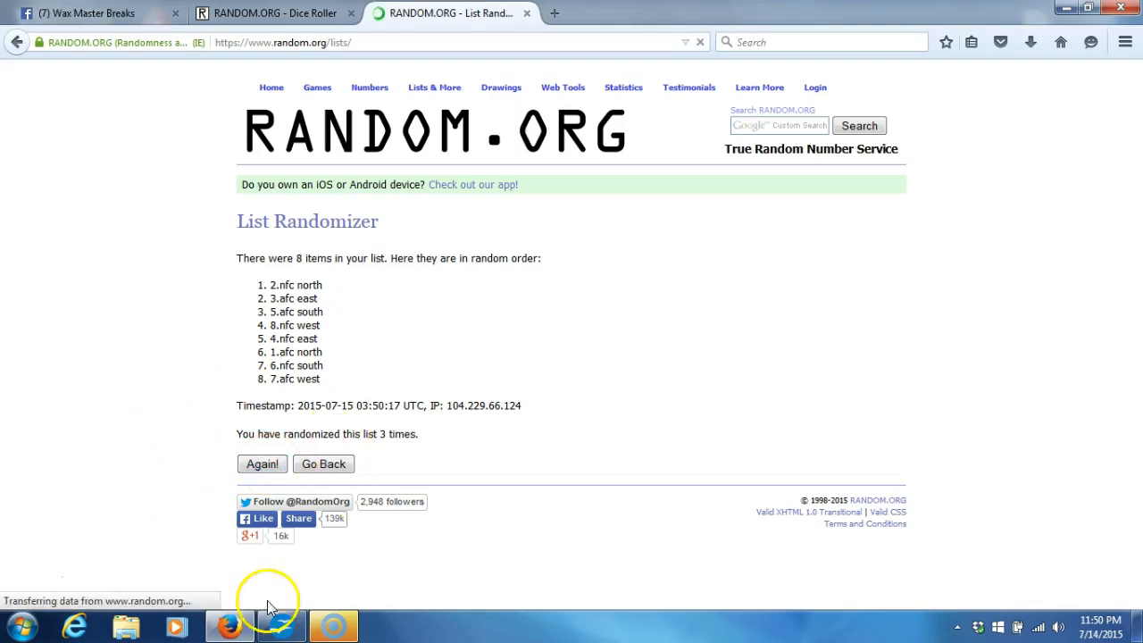
click(262, 464)
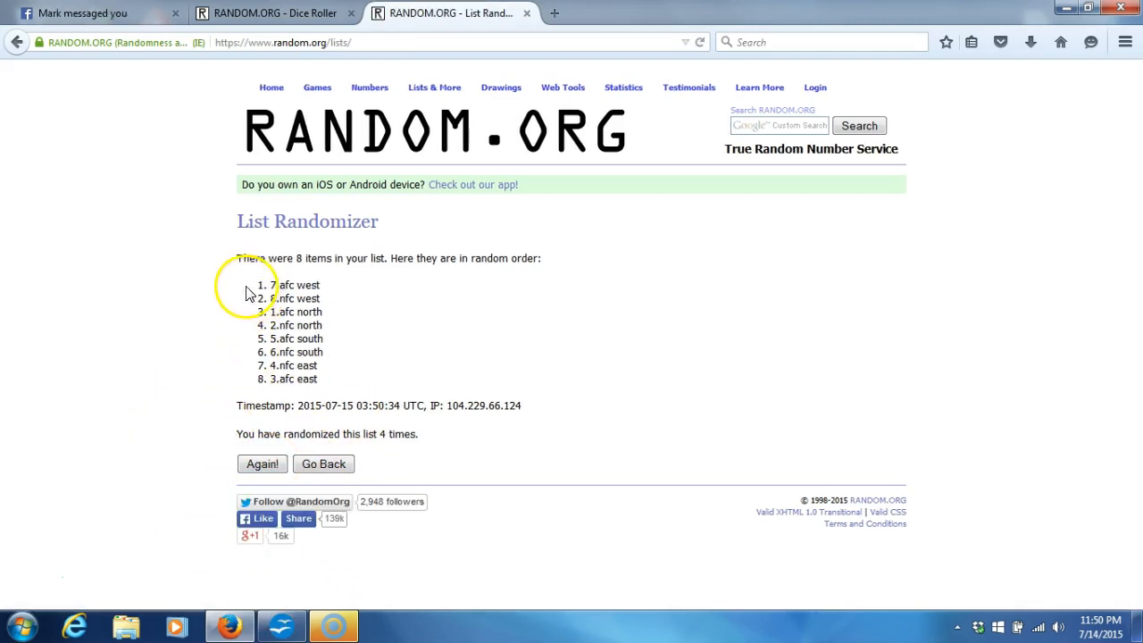
drag(267, 284, 303, 379)
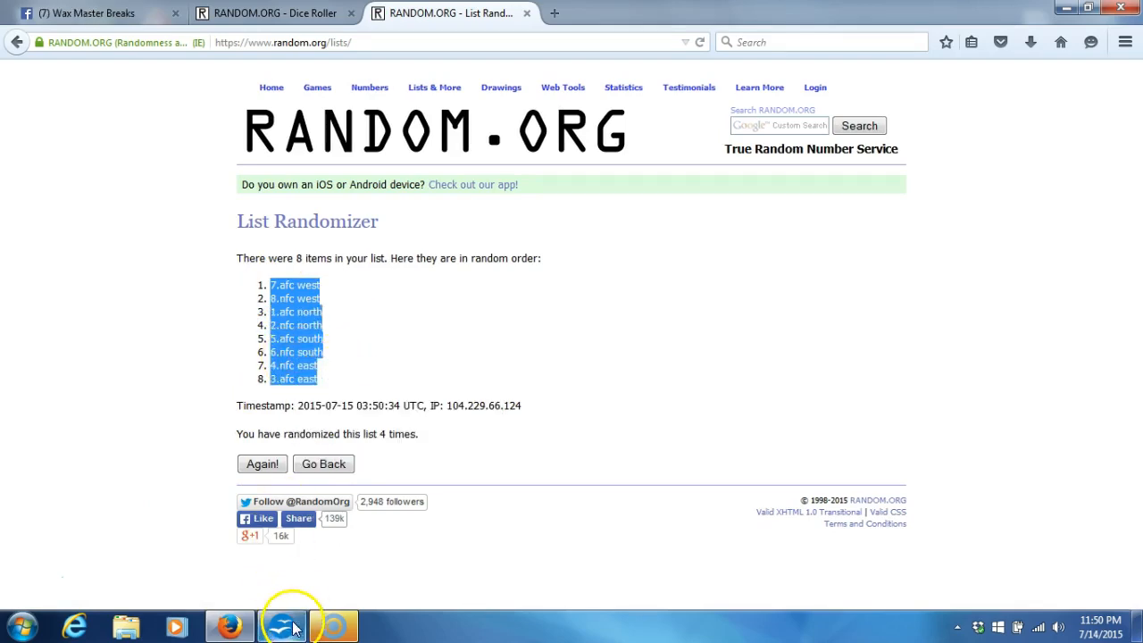
Paste the shuffled division list into cell B1 of the Calc sheet and deselect it.
click(281, 625)
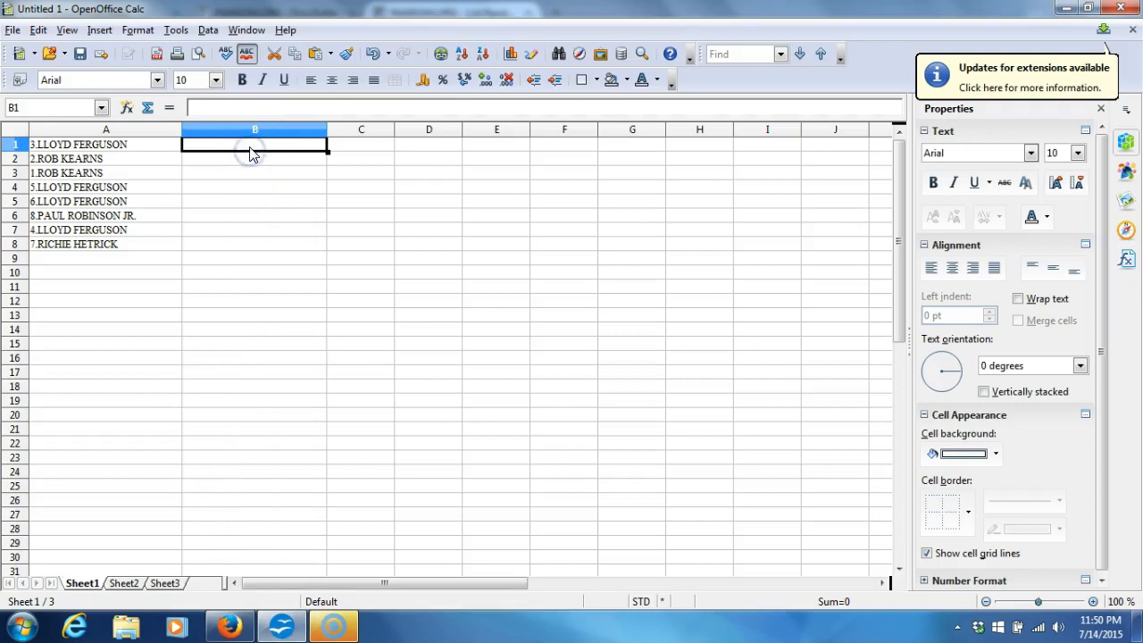
right_click(254, 148)
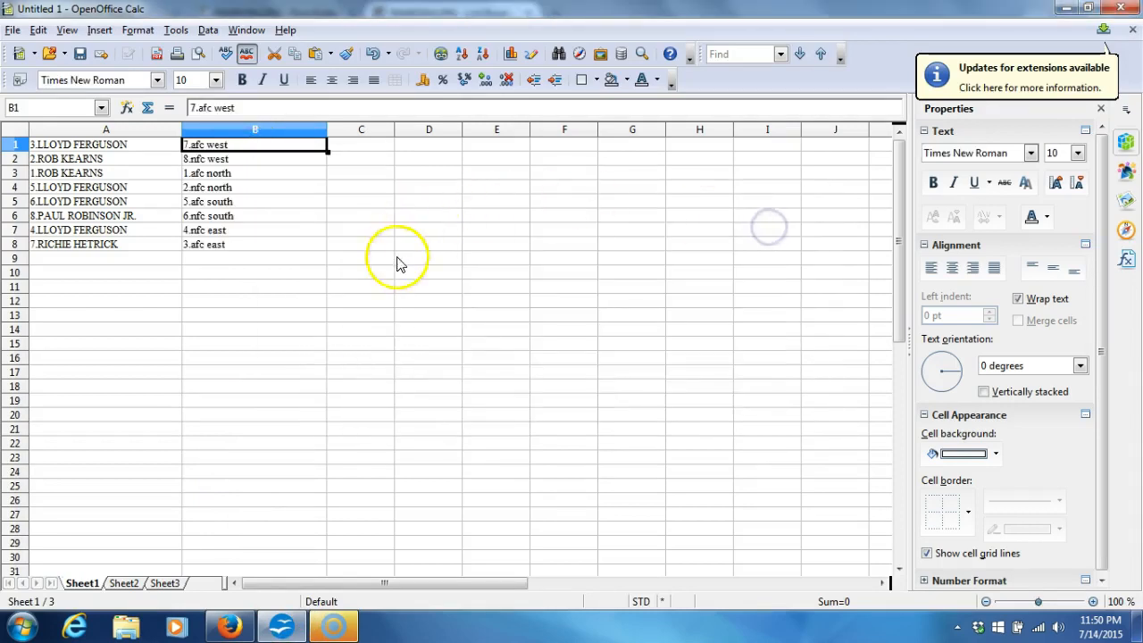
click(360, 272)
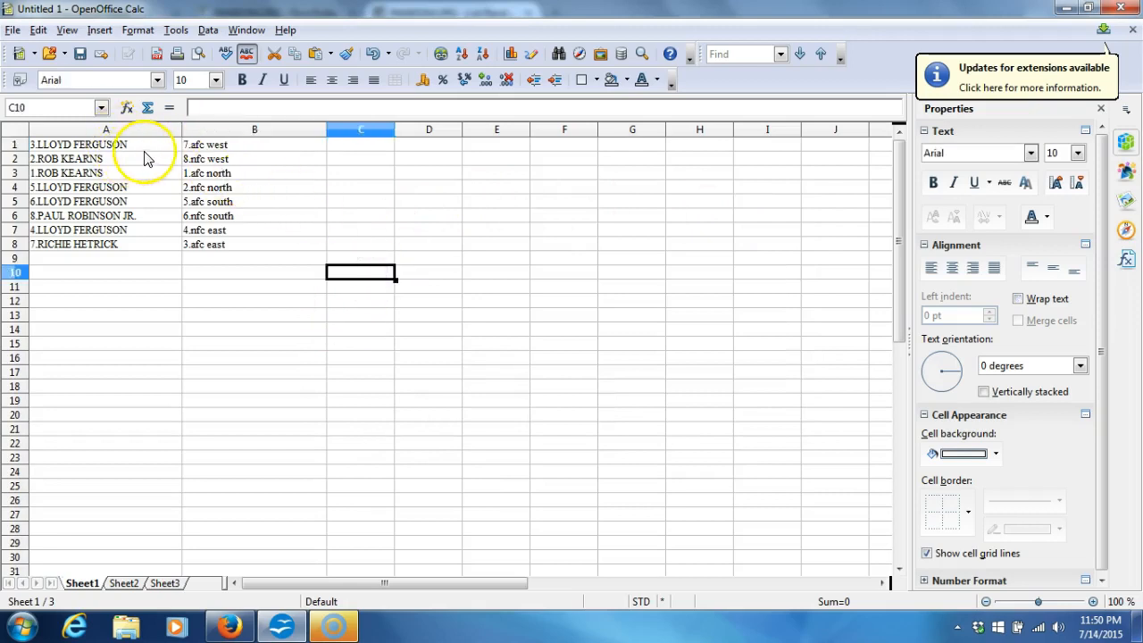